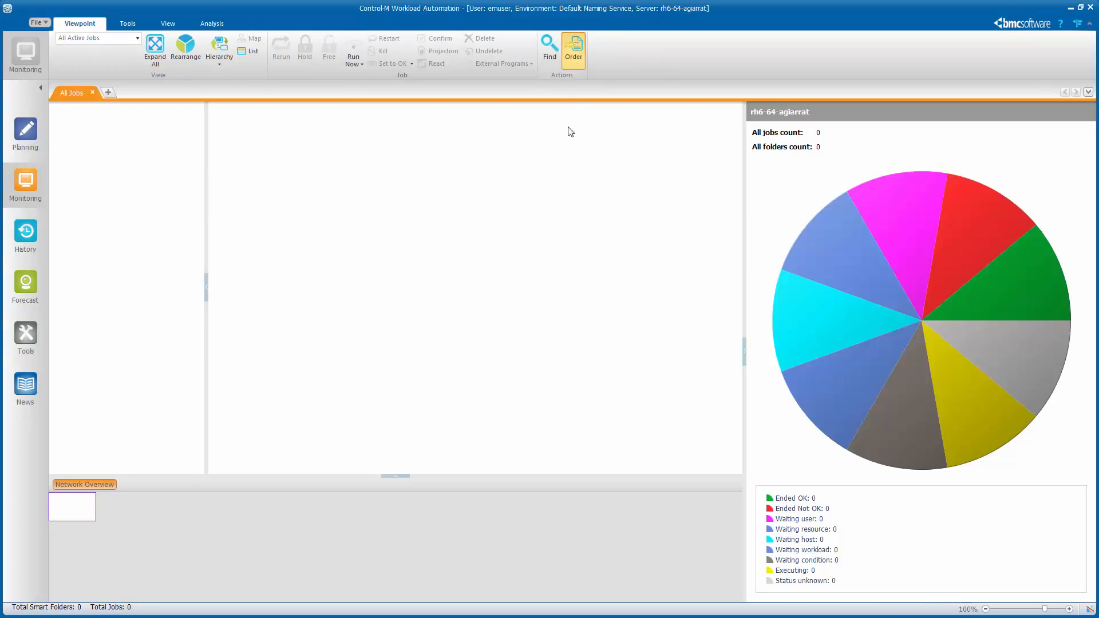
- Order the TestSmart1 folder and bring up the actions menu for failed OS_Job#1
left_click(574, 47)
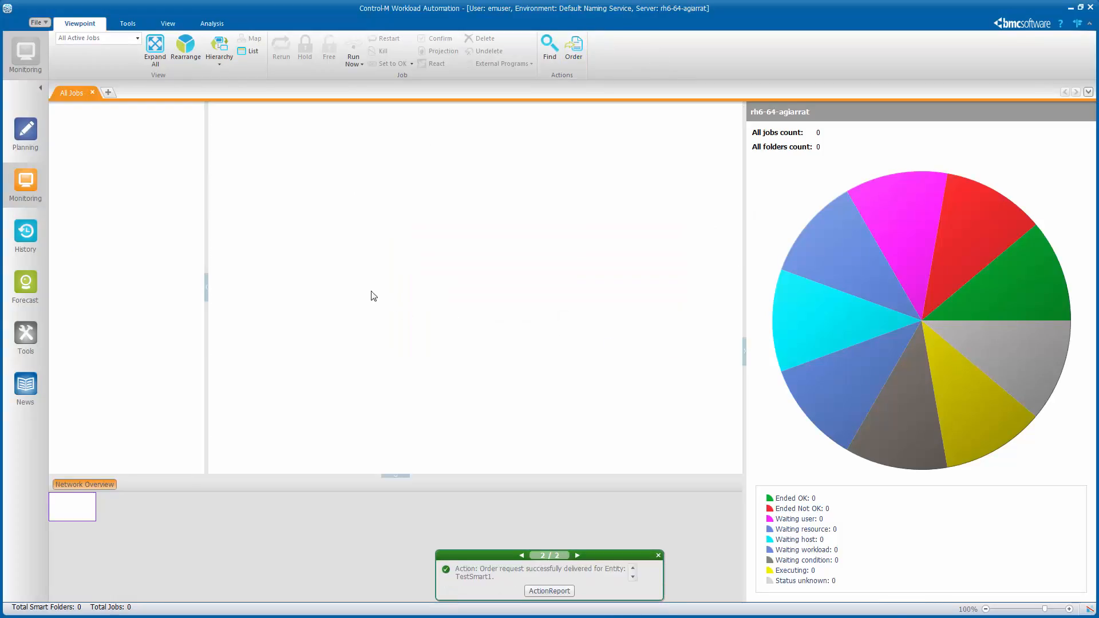
right_click(271, 203)
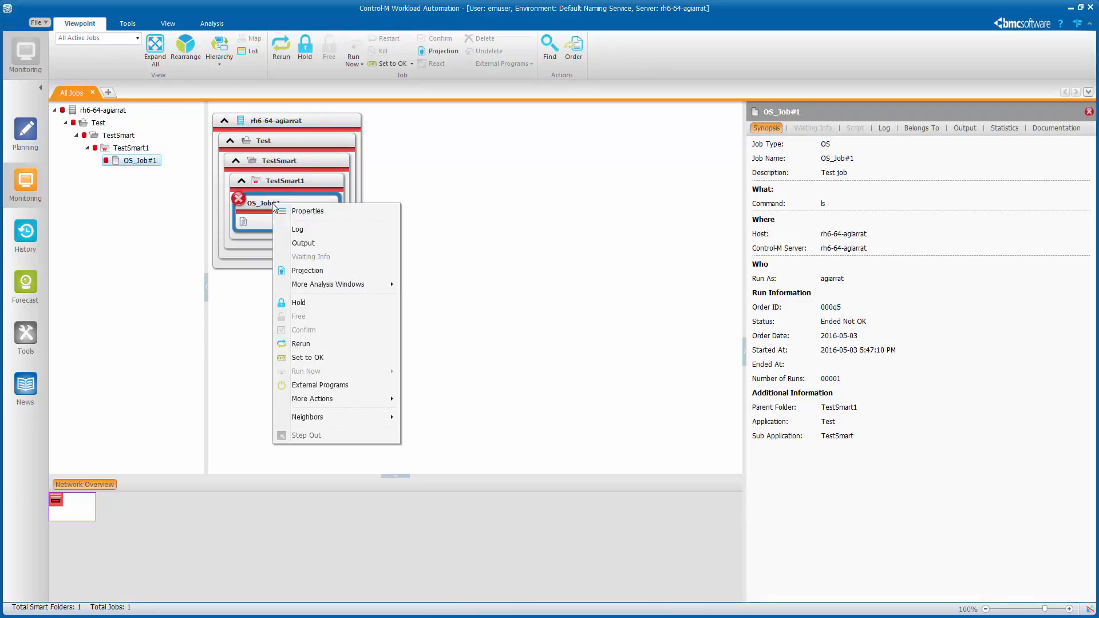
- View the OS_Job#1 log and scroll across to read the libstdc++.so.6 load error
left_click(308, 233)
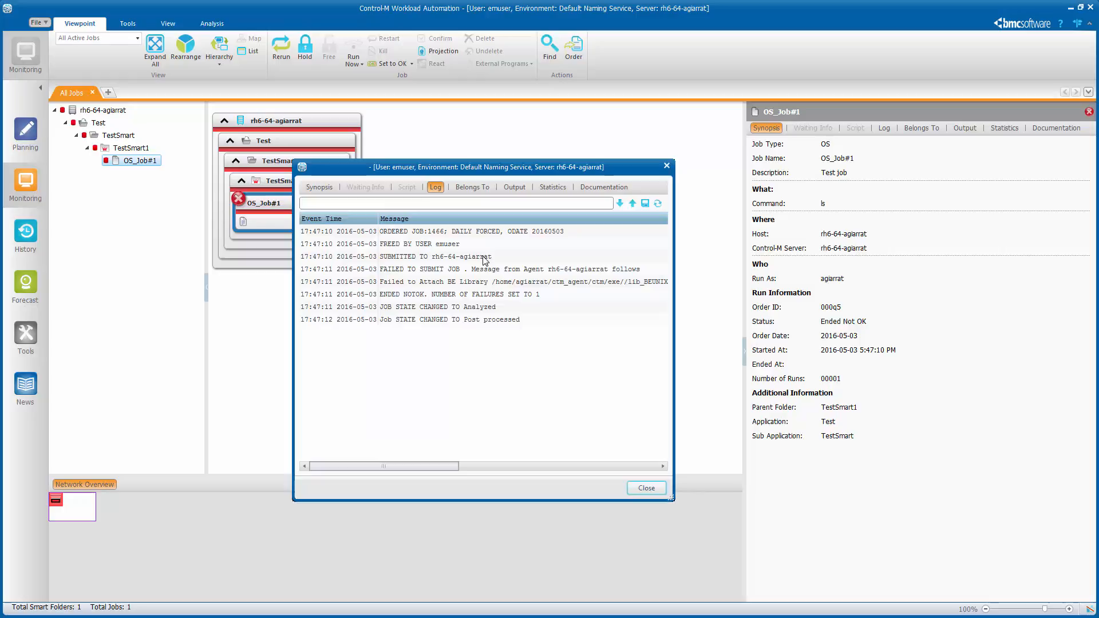
mouse_move(462, 289)
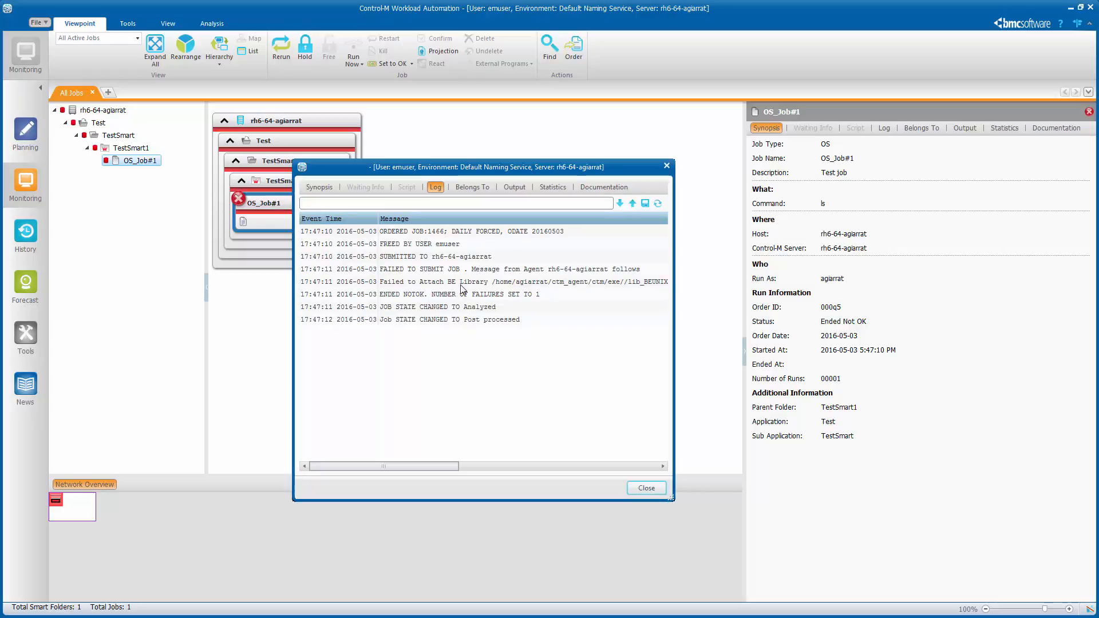
mouse_move(467, 388)
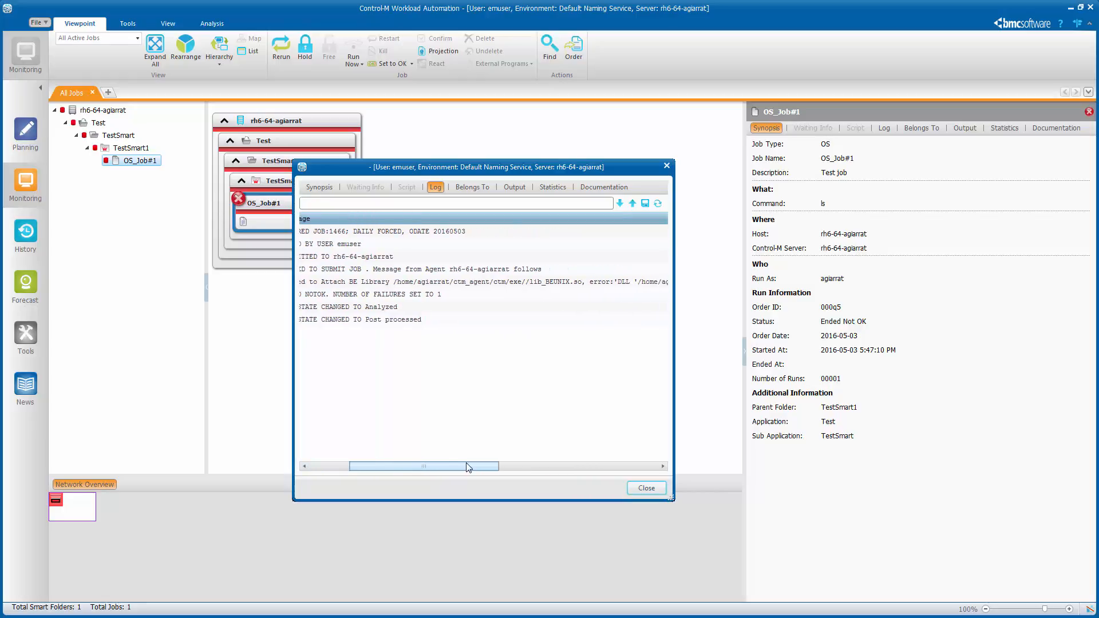
left_click_drag(466, 466, 582, 466)
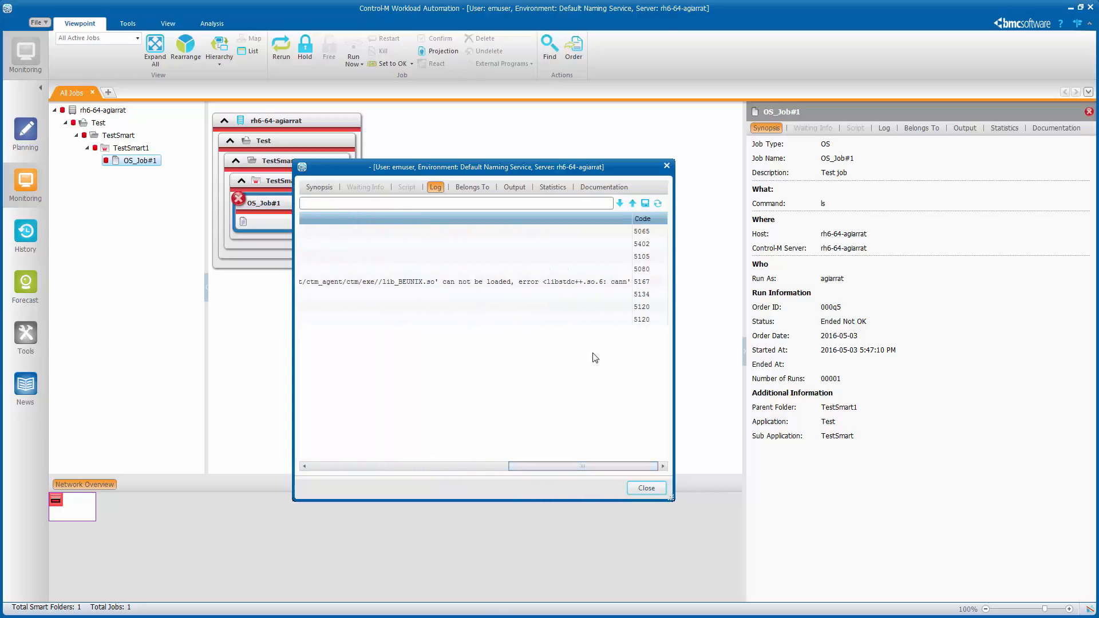
mouse_move(579, 286)
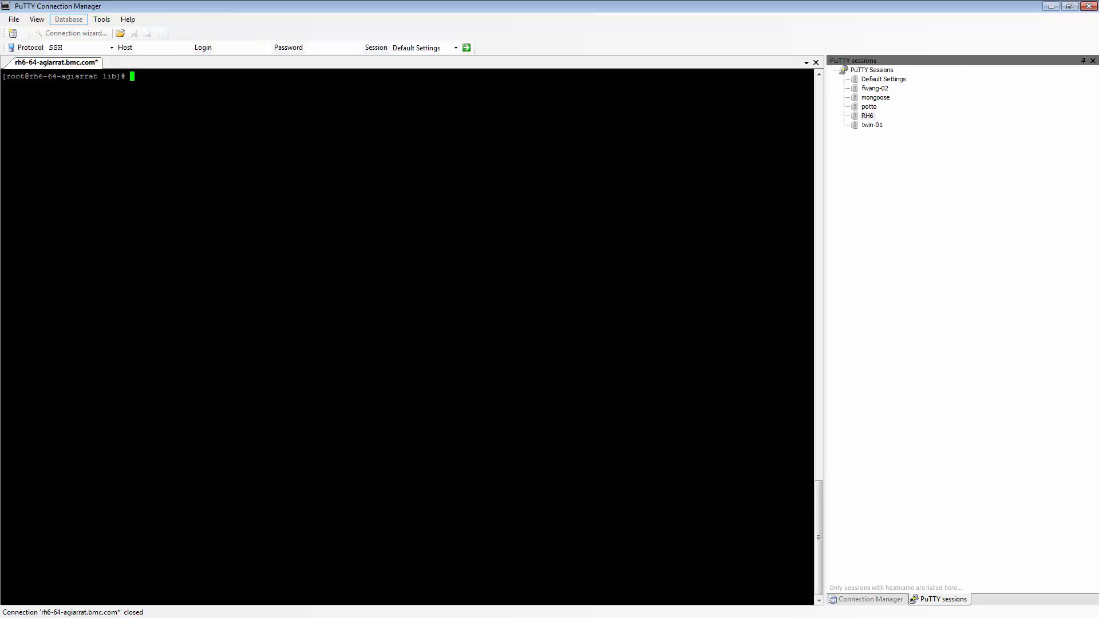
- Enter 'yum install compat-libstdc++-33.i686' in the rh6-64-agiarrat root shell
type("hyum")
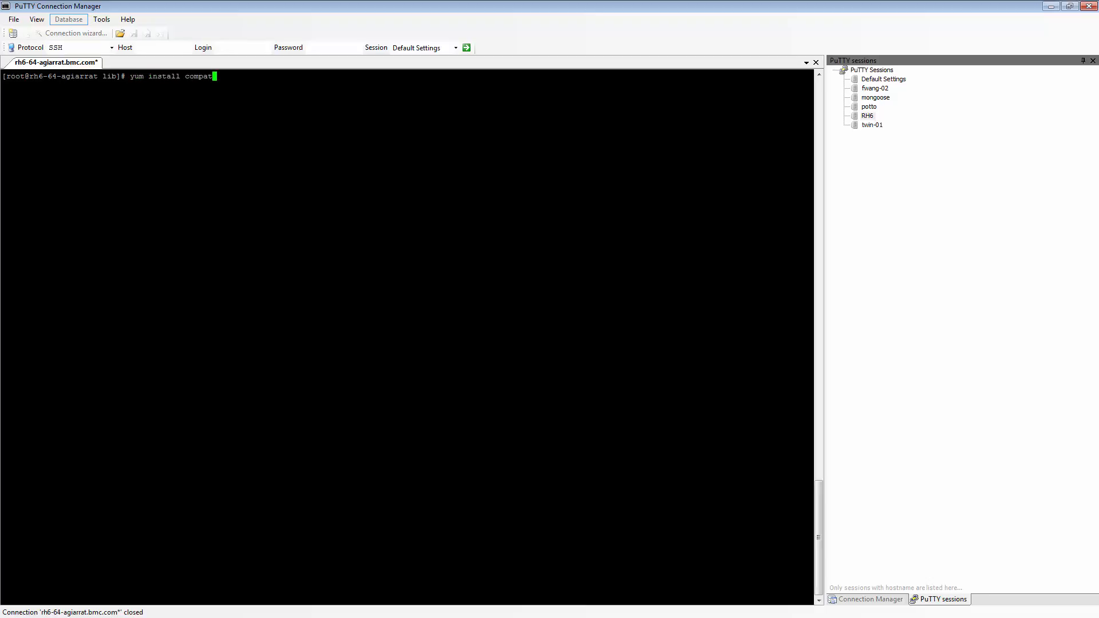
type("-libstdc")
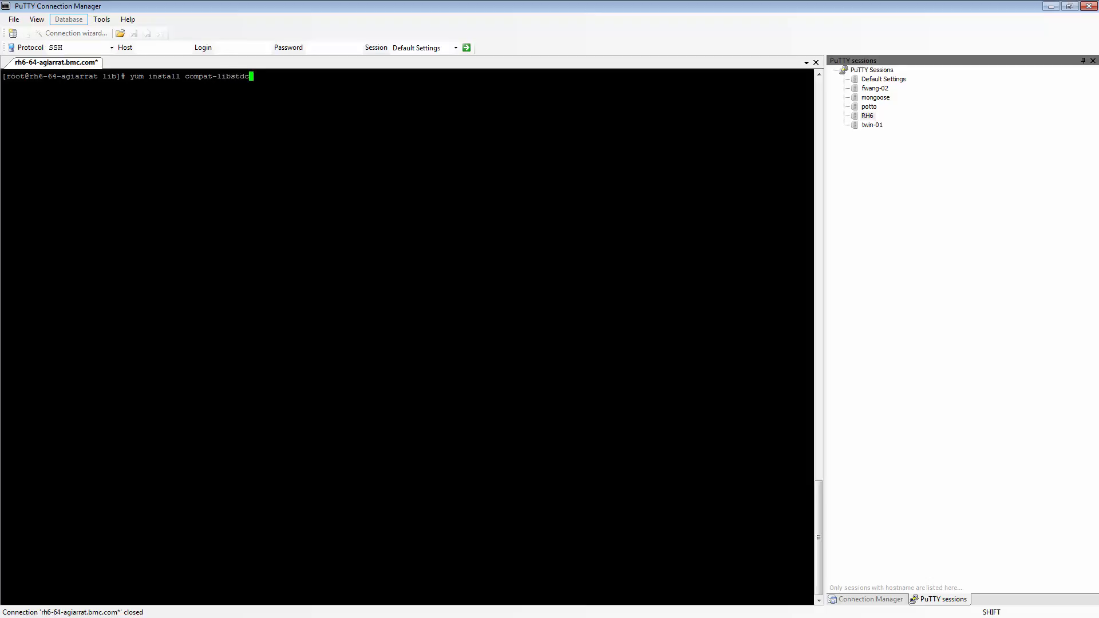
type("++-")
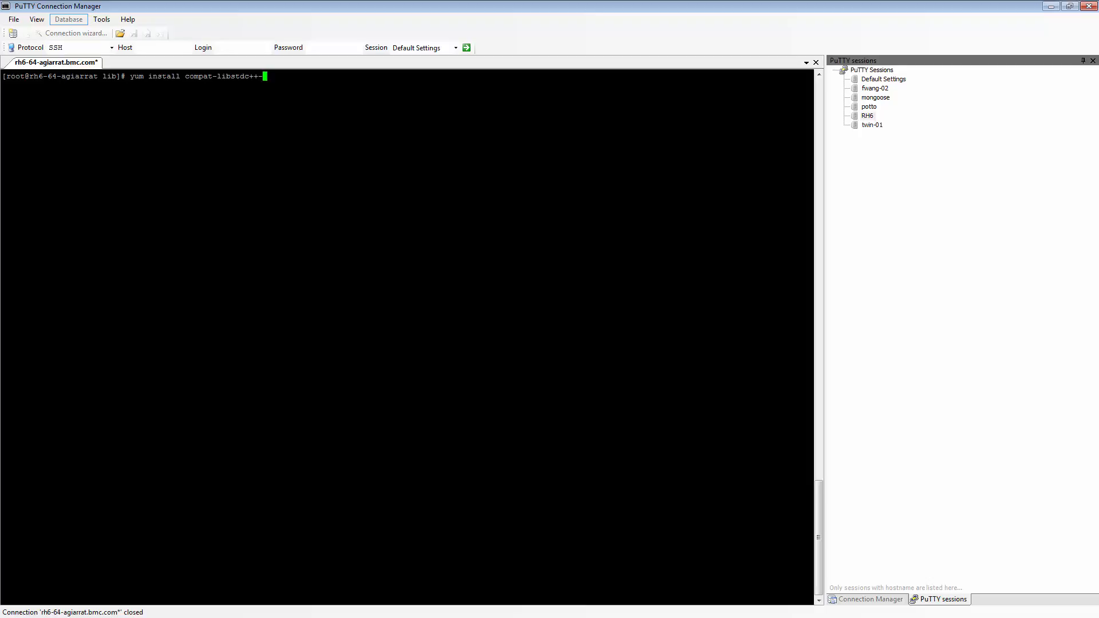
type("33.")
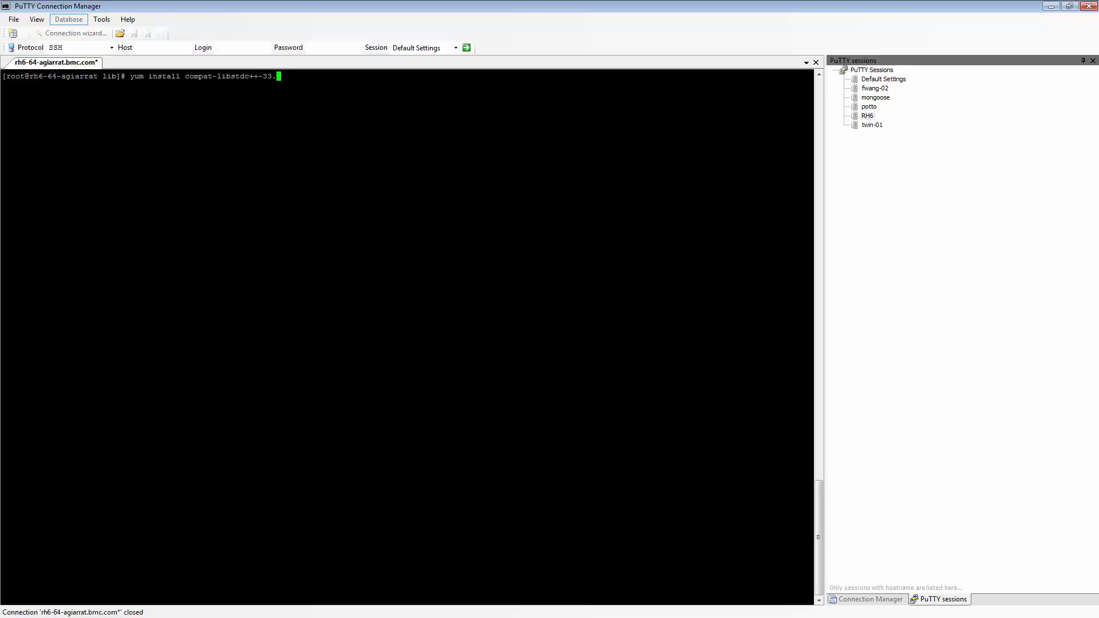
type("i686")
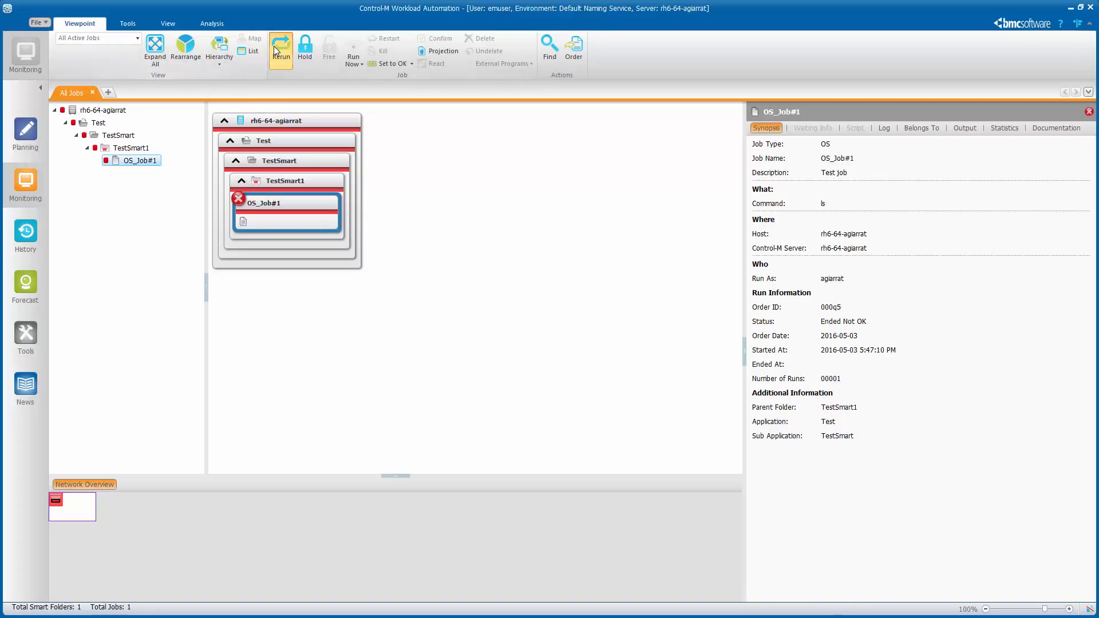
- Rerun the failed OS_Job#1 from the Viewpoint ribbon
left_click(281, 47)
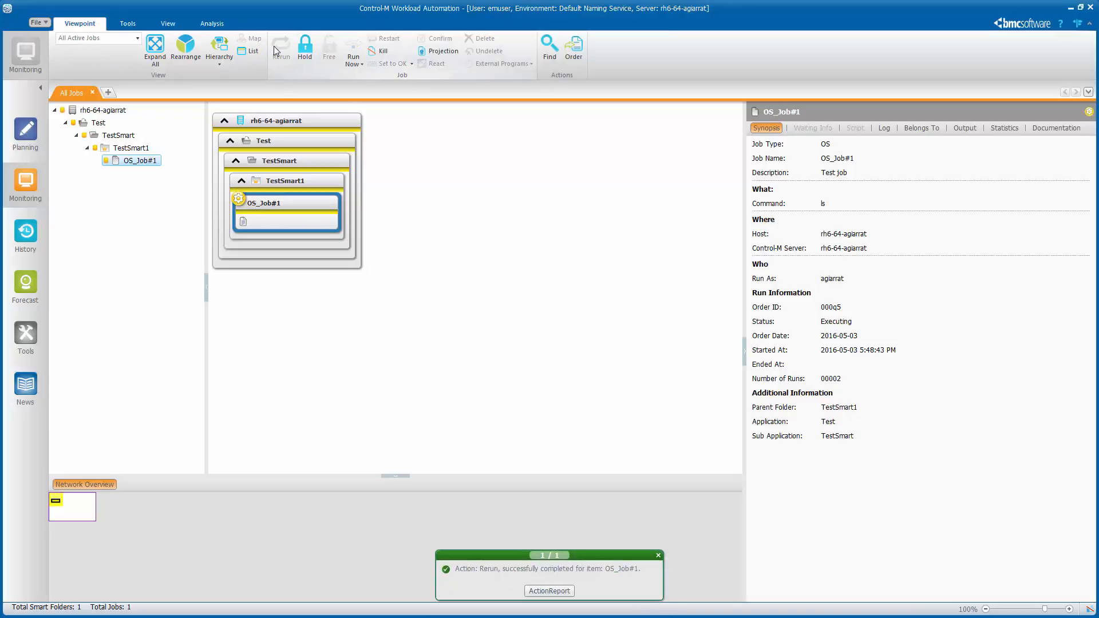